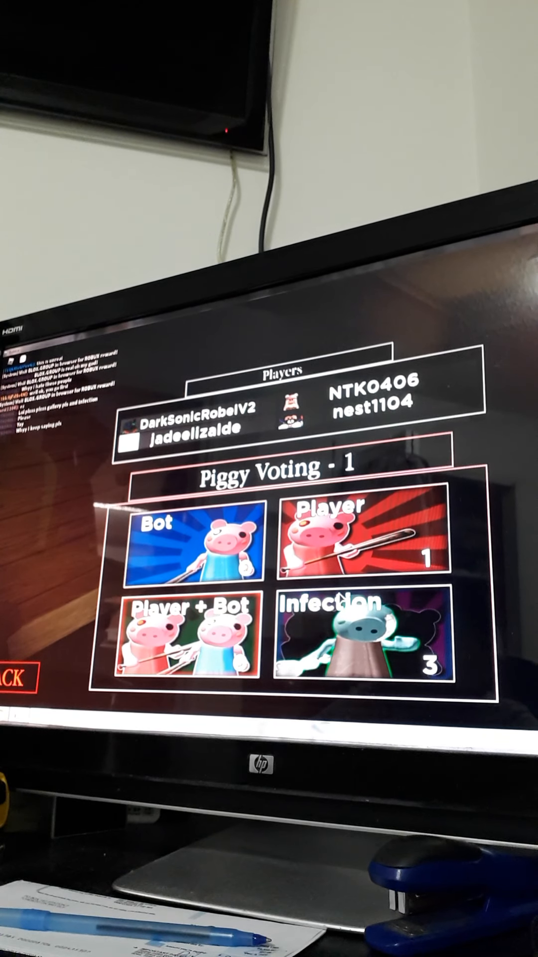
Step: Leave the Piggy voting round through the Roblox menu and return to the home page
{"action": "left_click", "coordinate": [362, 643]}
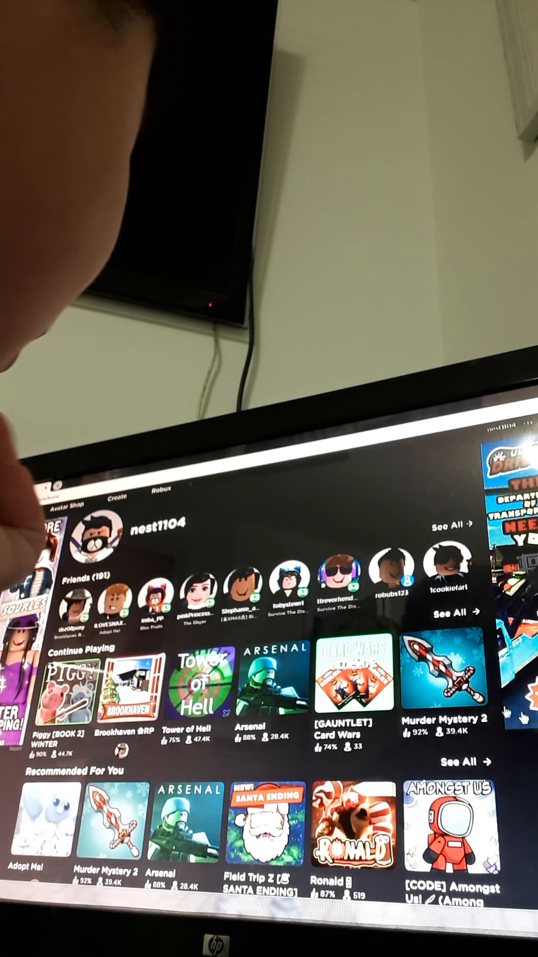
Step: Launch Murder Mystery 2 from Continue Playing and load into its lobby
{"action": "left_click", "coordinate": [290, 580]}
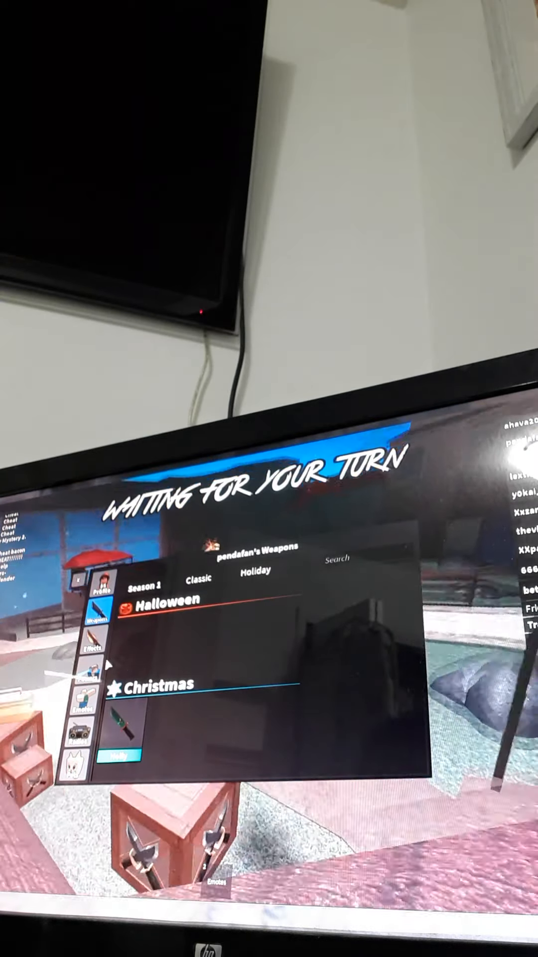
Step: Browse the inventory's Emotes, then land on the Perks page showing Footsteps and Sleight
{"action": "left_click", "coordinate": [87, 707]}
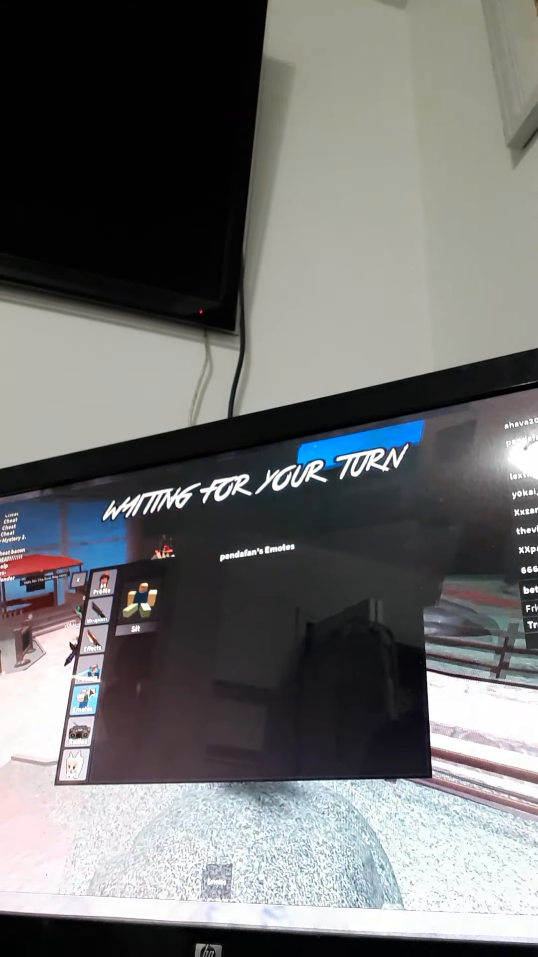
{"action": "left_click", "coordinate": [86, 696]}
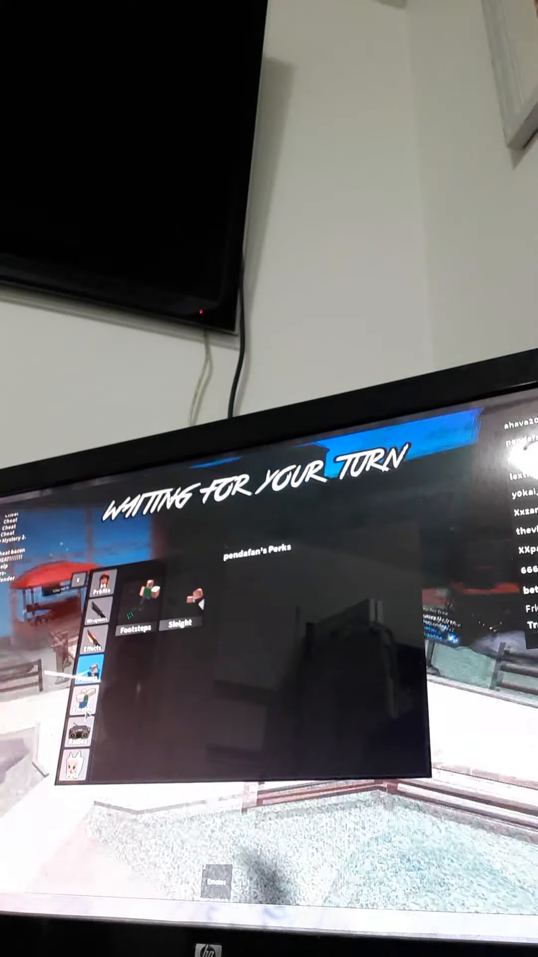